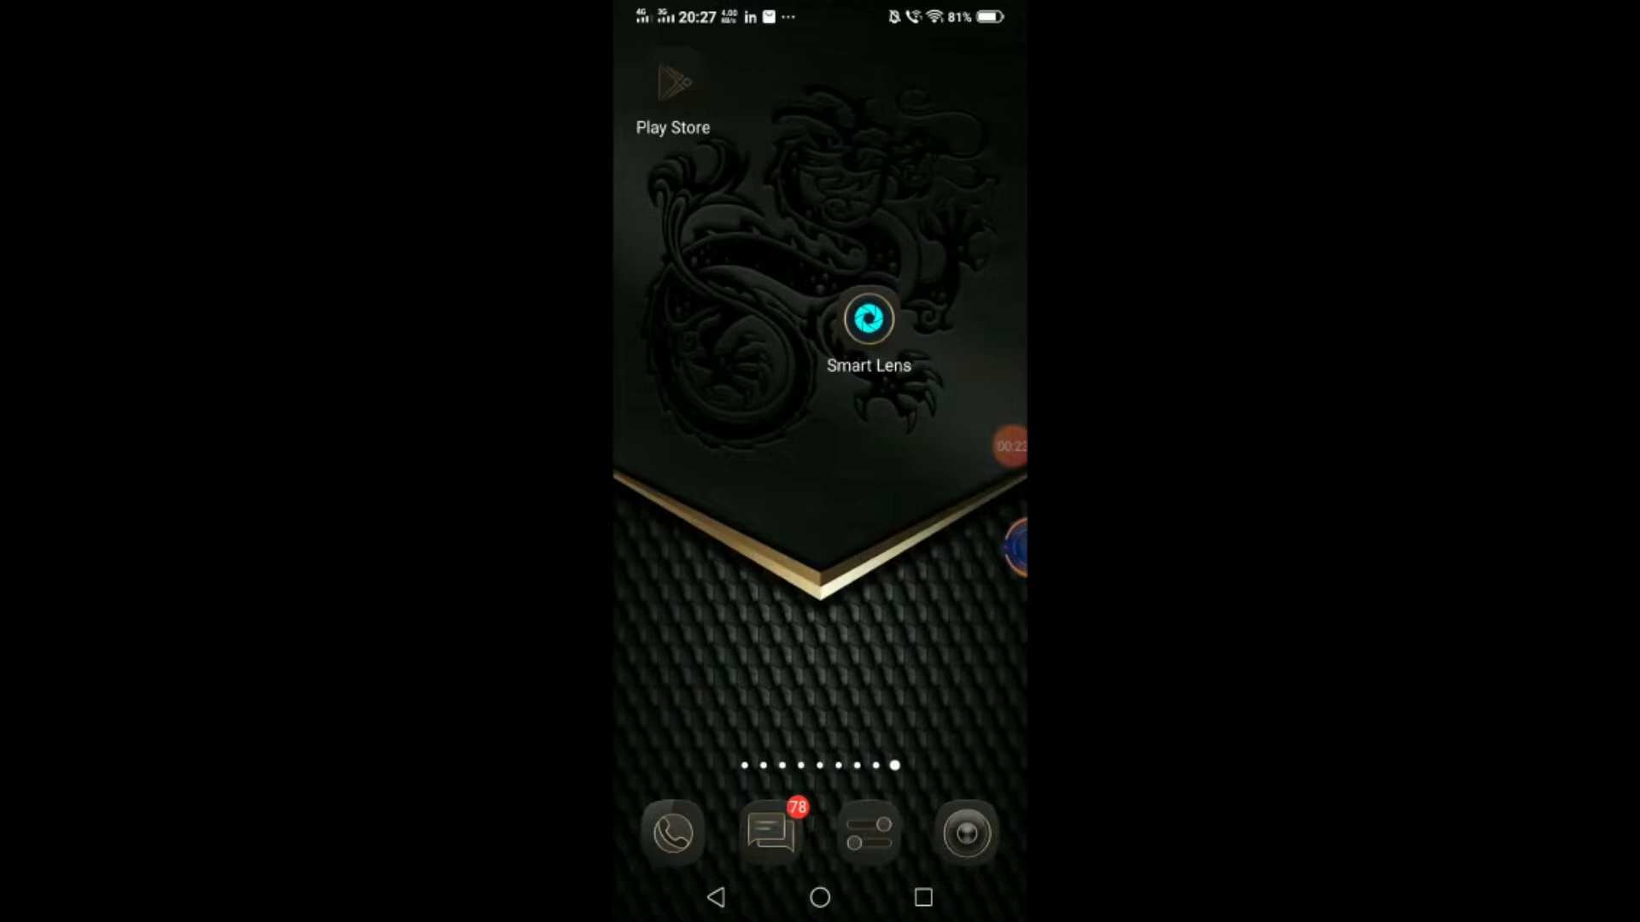
Search the Play Store for 'smart lens' and launch Smart Lens - Text Scanner OCR.
{"action": "left_click", "coordinate": [868, 319]}
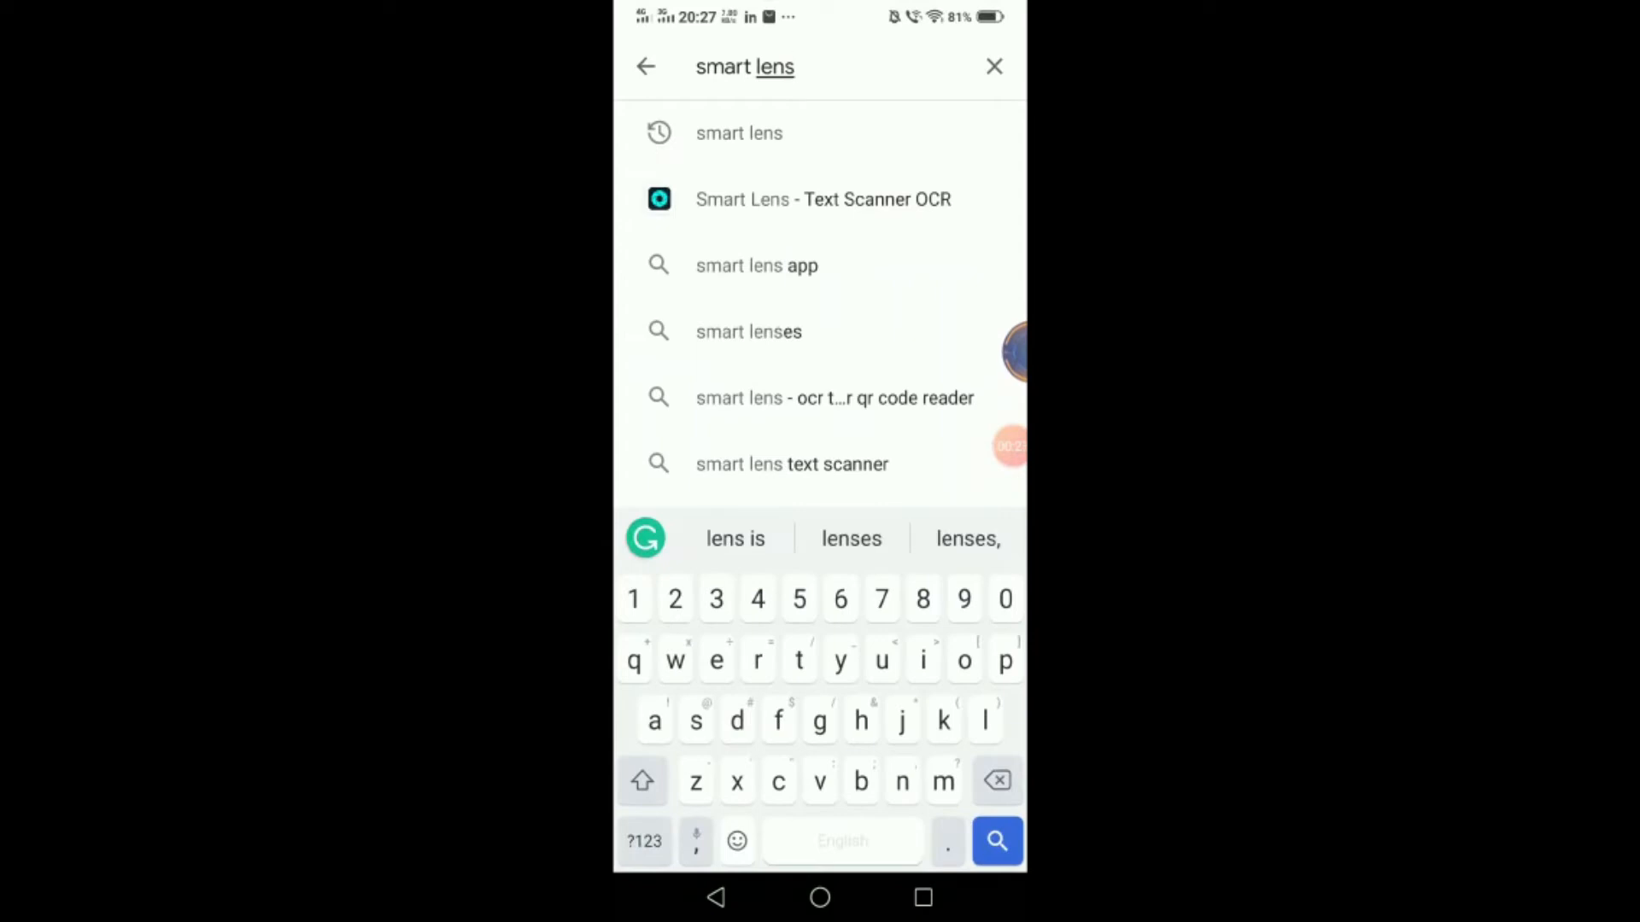
{"action": "left_click", "coordinate": [821, 200]}
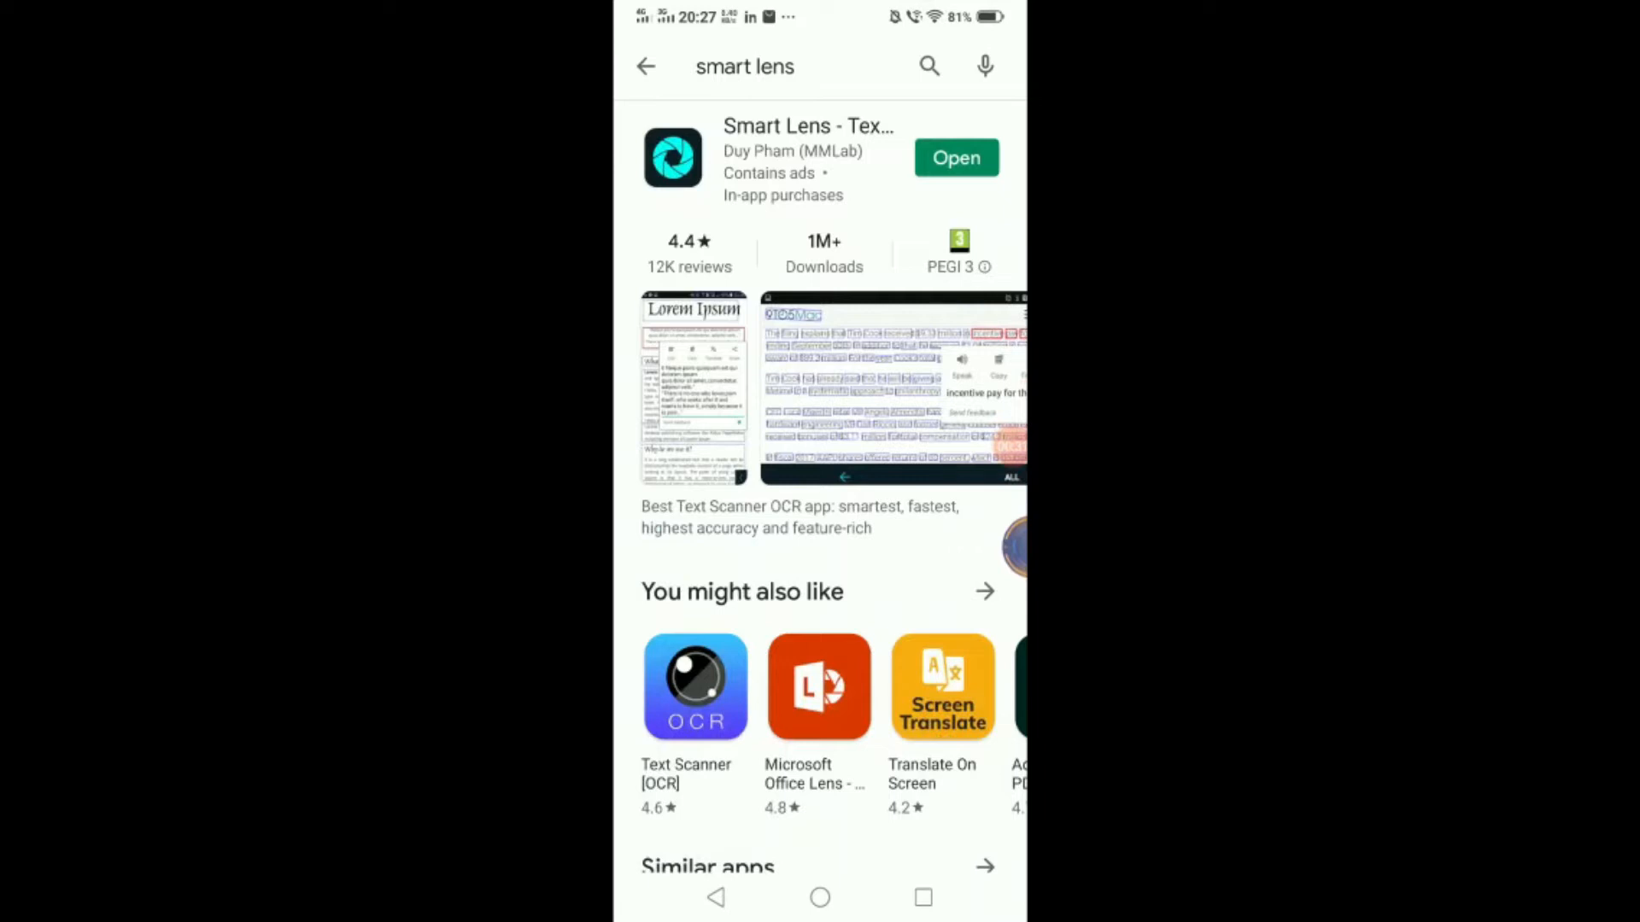
{"action": "left_click", "coordinate": [955, 158]}
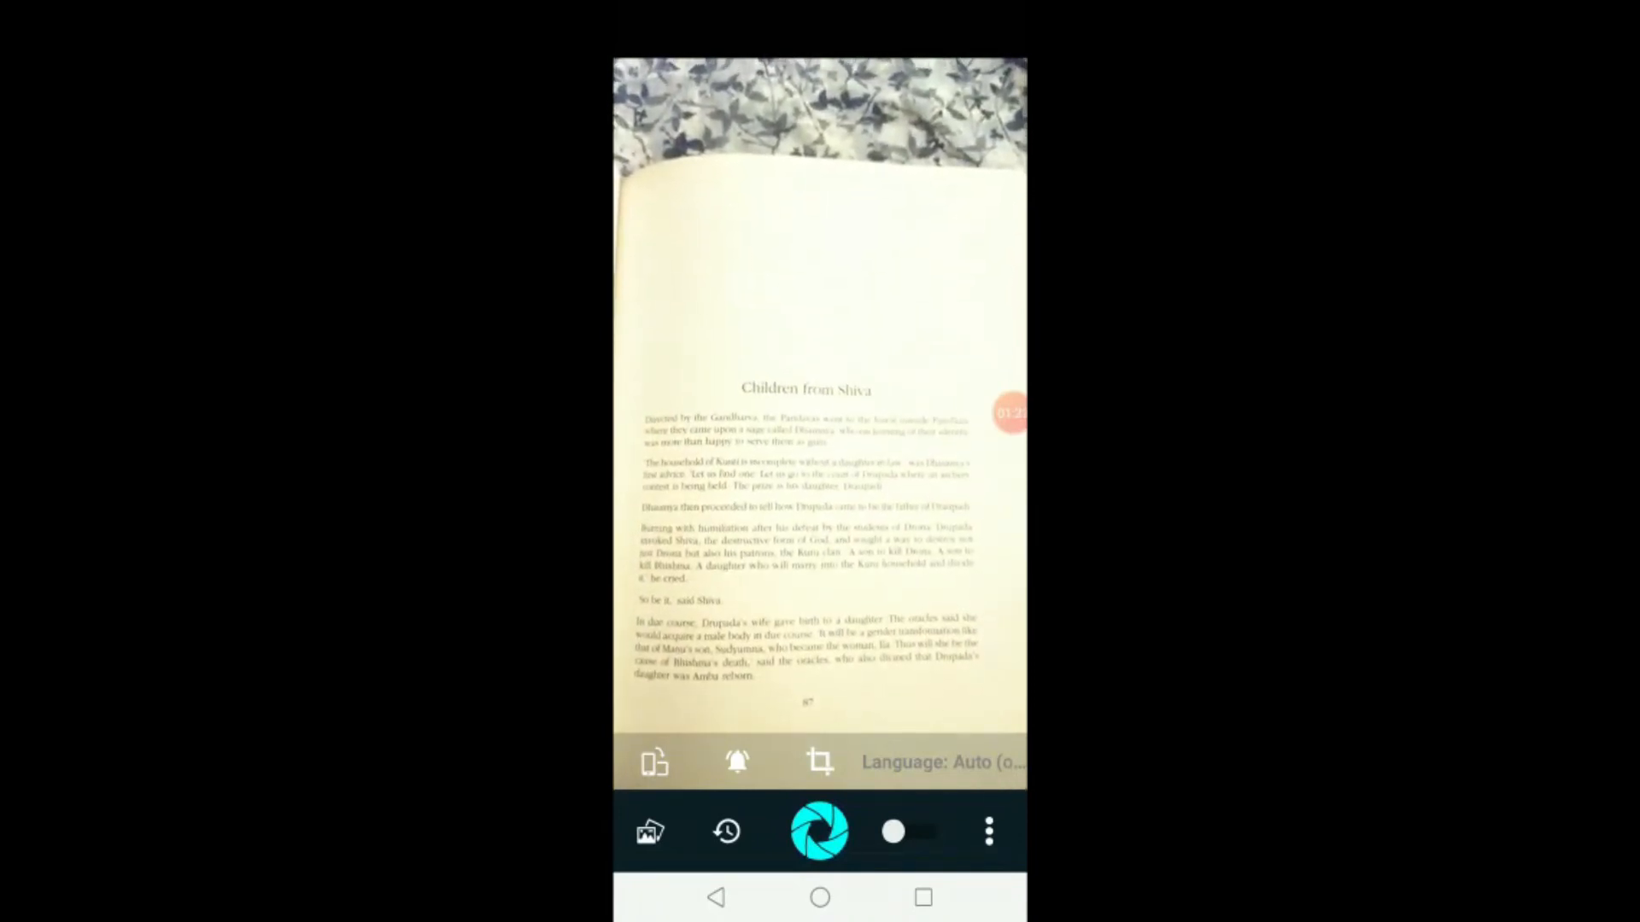
Capture a photo of the 'Children from Shiva' book page for text recognition.
{"action": "left_click", "coordinate": [819, 829]}
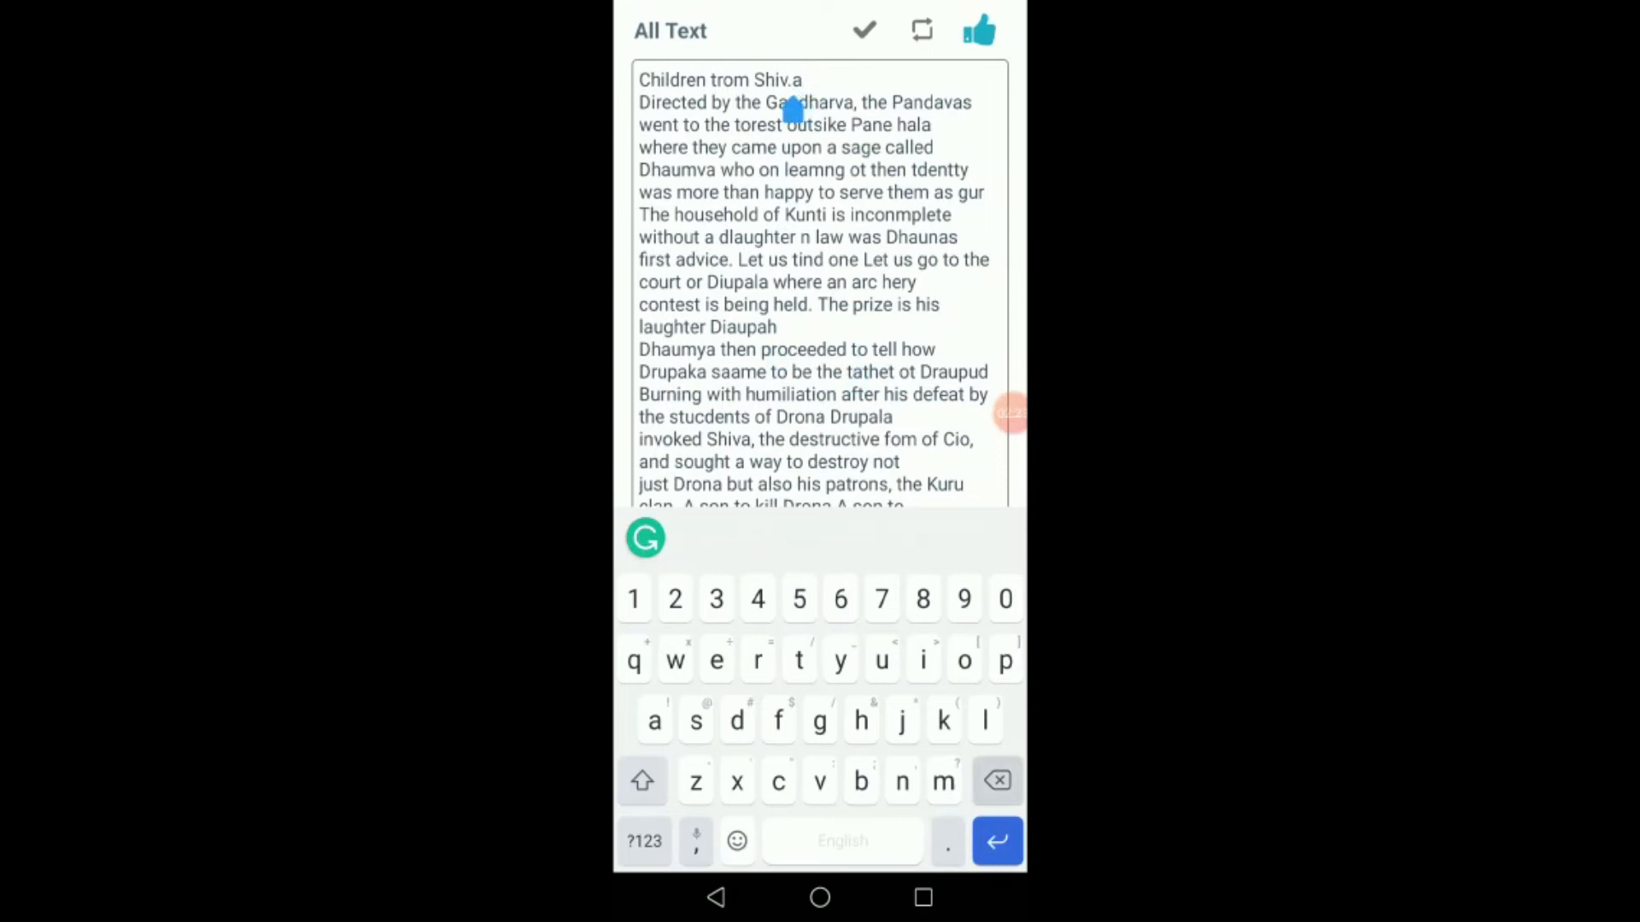
Save the heading with 'Shiv.a' corrected to 'Shiva', copy the text, and open its translation.
{"action": "left_click", "coordinate": [861, 29]}
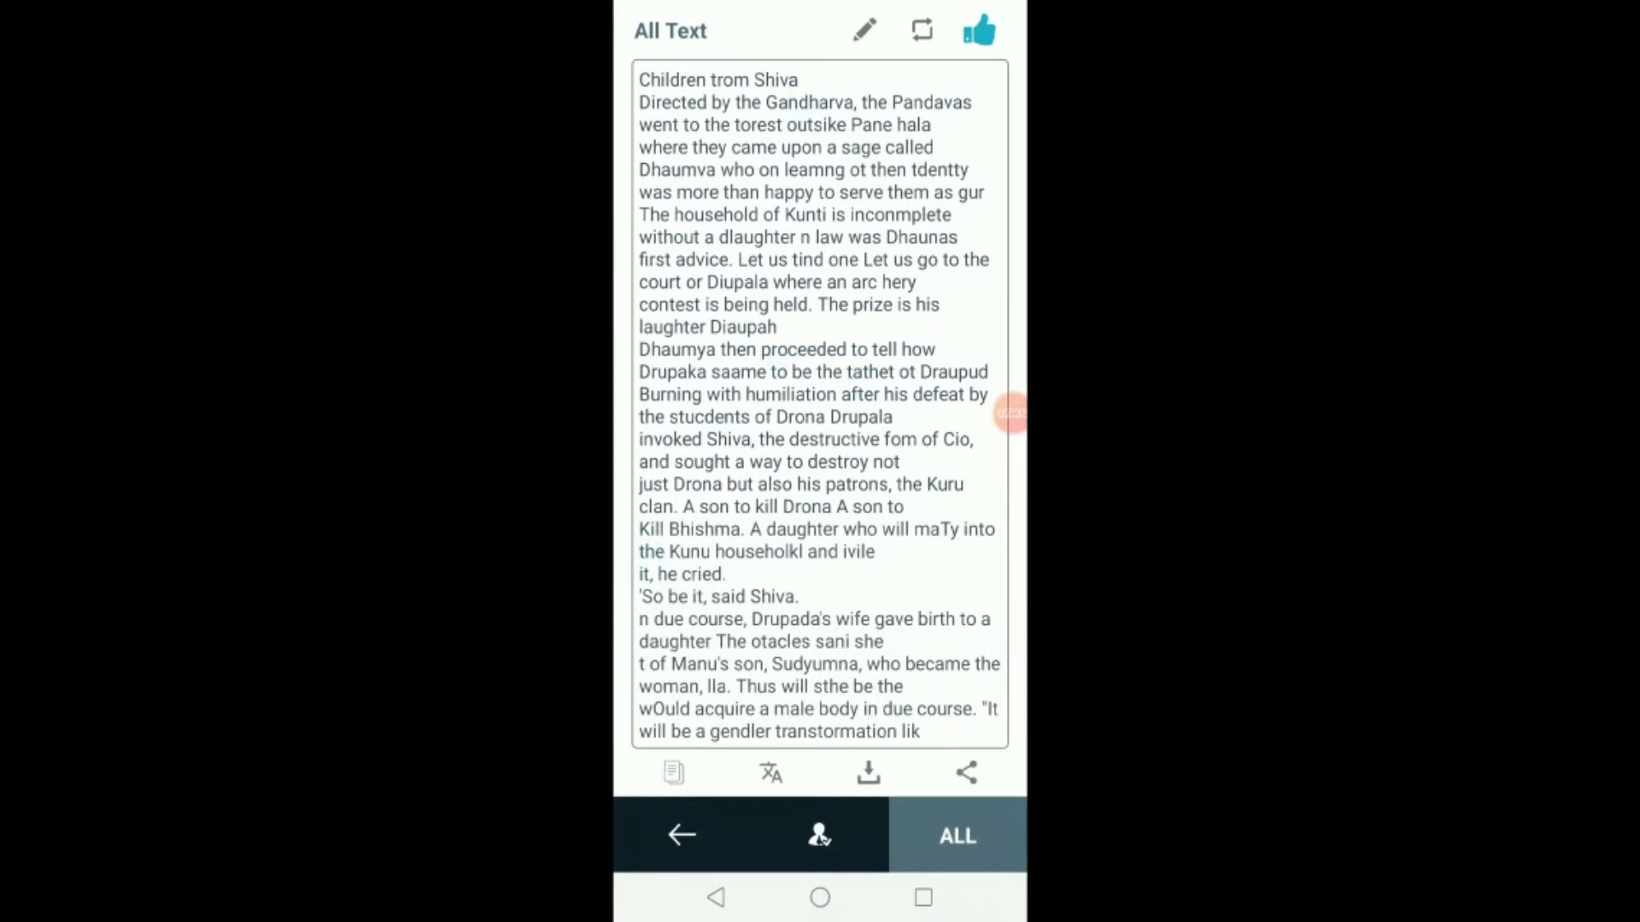
{"action": "left_click", "coordinate": [672, 773]}
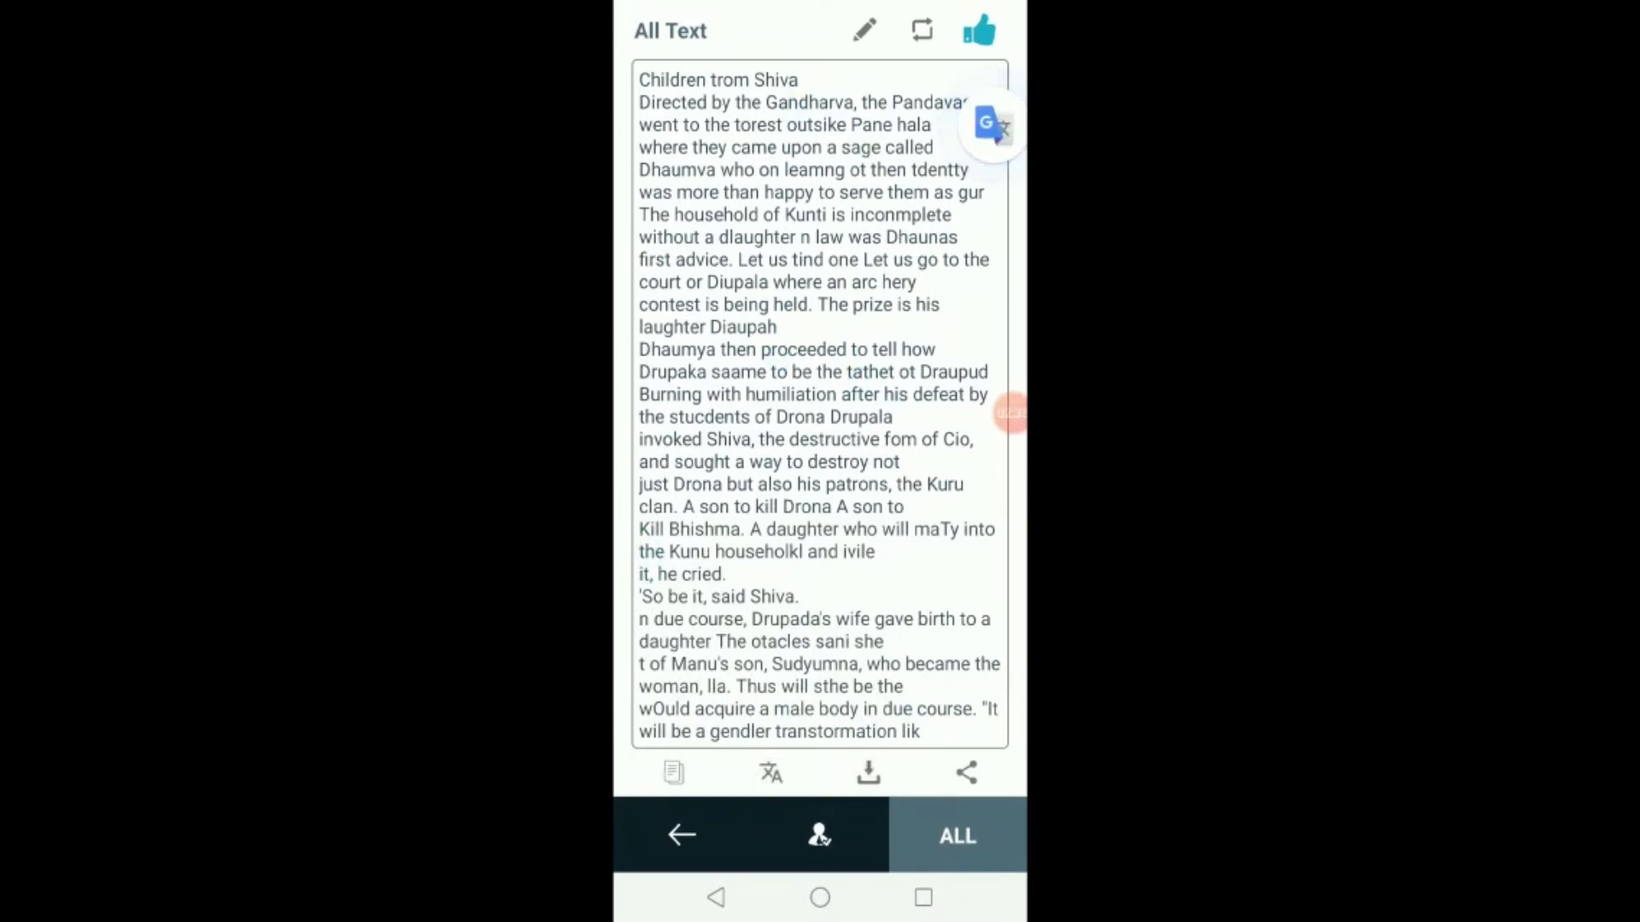
{"action": "left_click", "coordinate": [989, 123]}
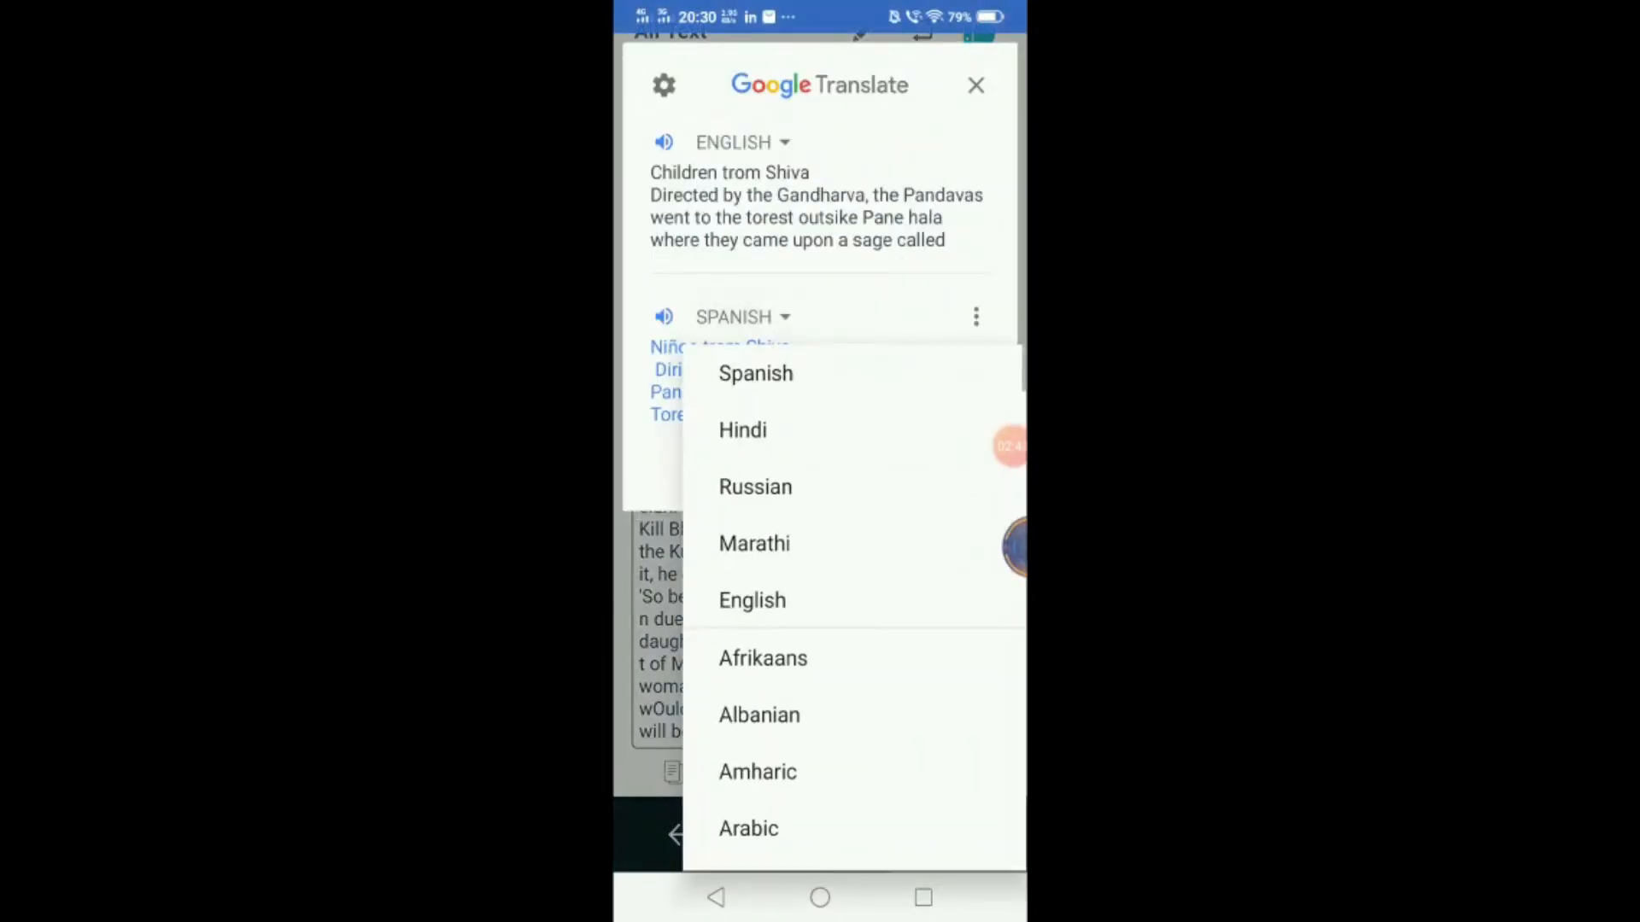
Show the page translation in Marathi, then Russian, and close the Translate popup.
{"action": "left_click", "coordinate": [754, 544]}
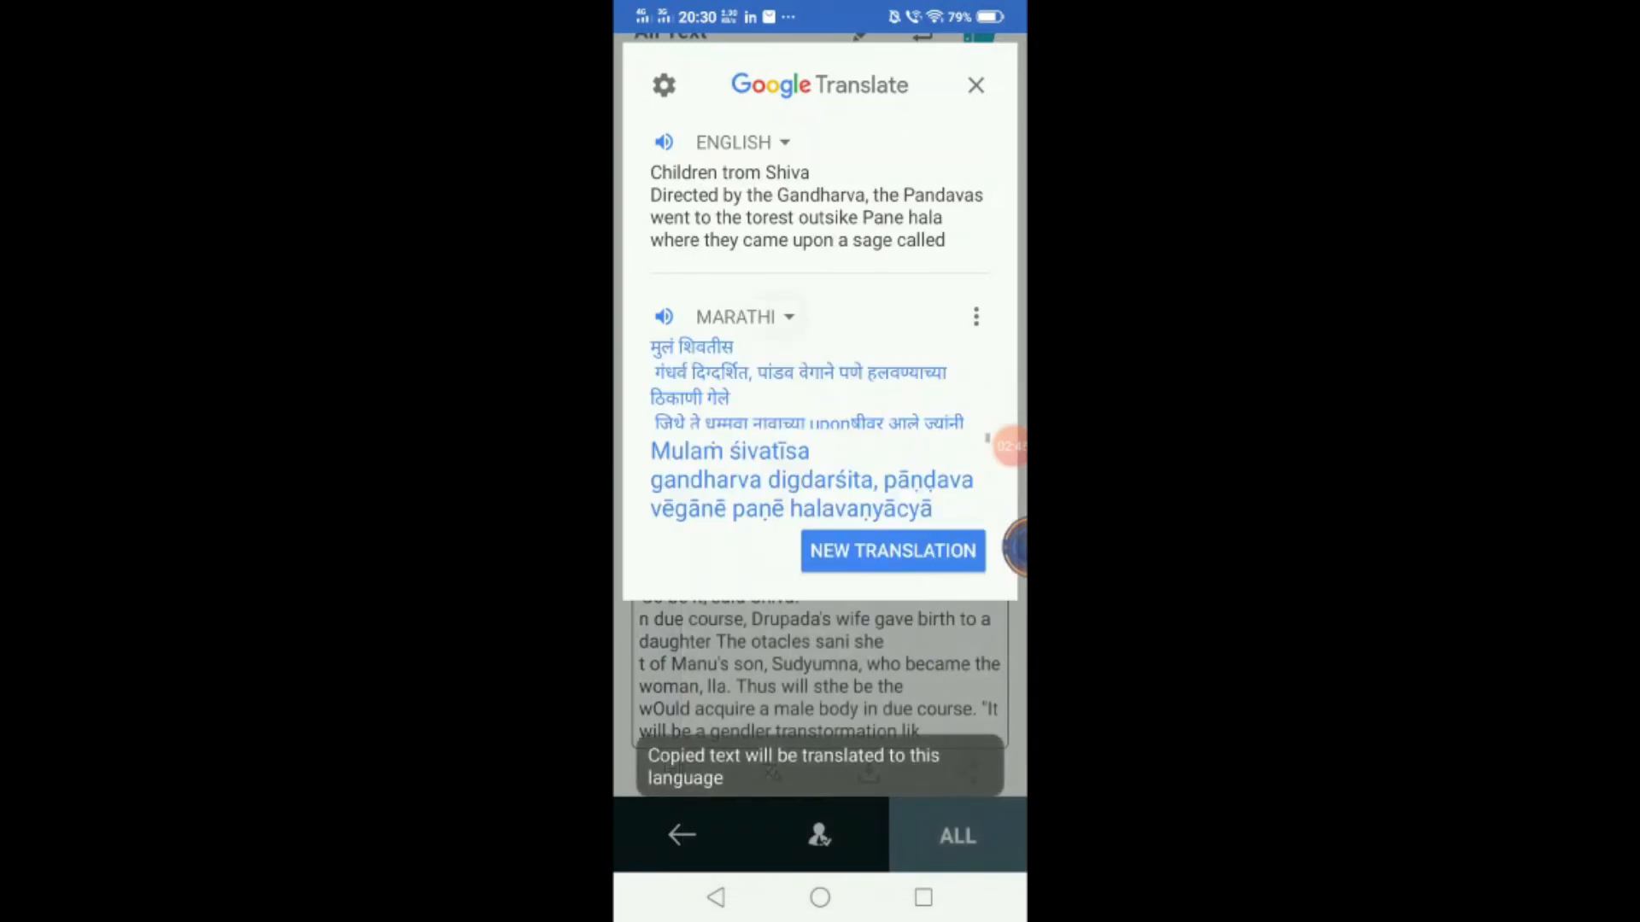
{"action": "left_click", "coordinate": [742, 317]}
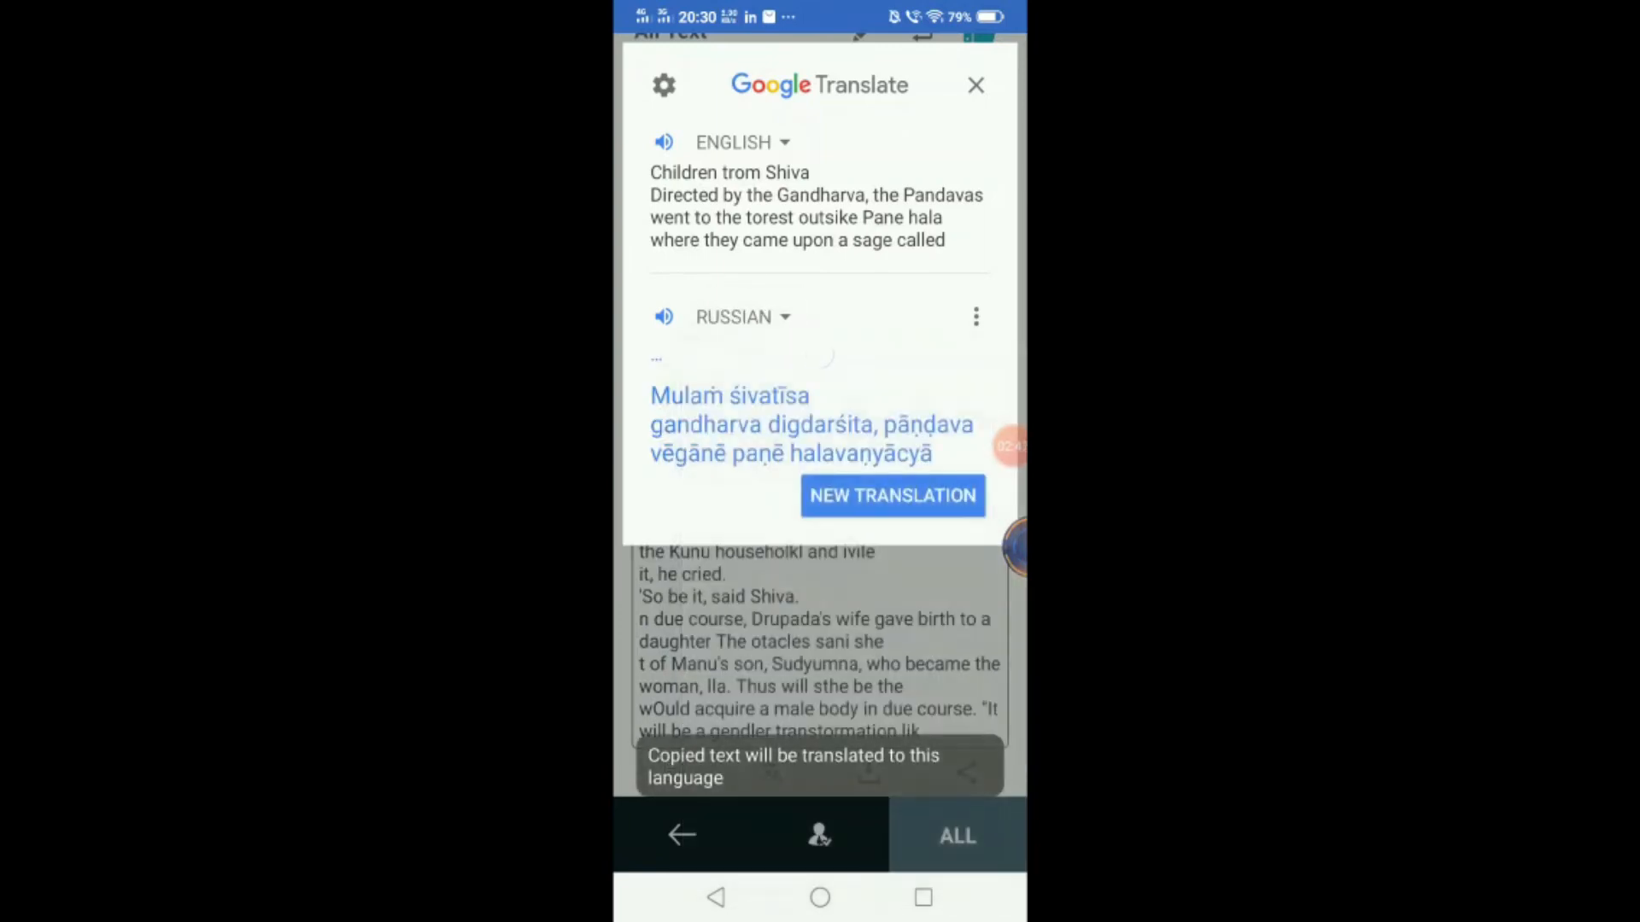
{"action": "left_click", "coordinate": [974, 85]}
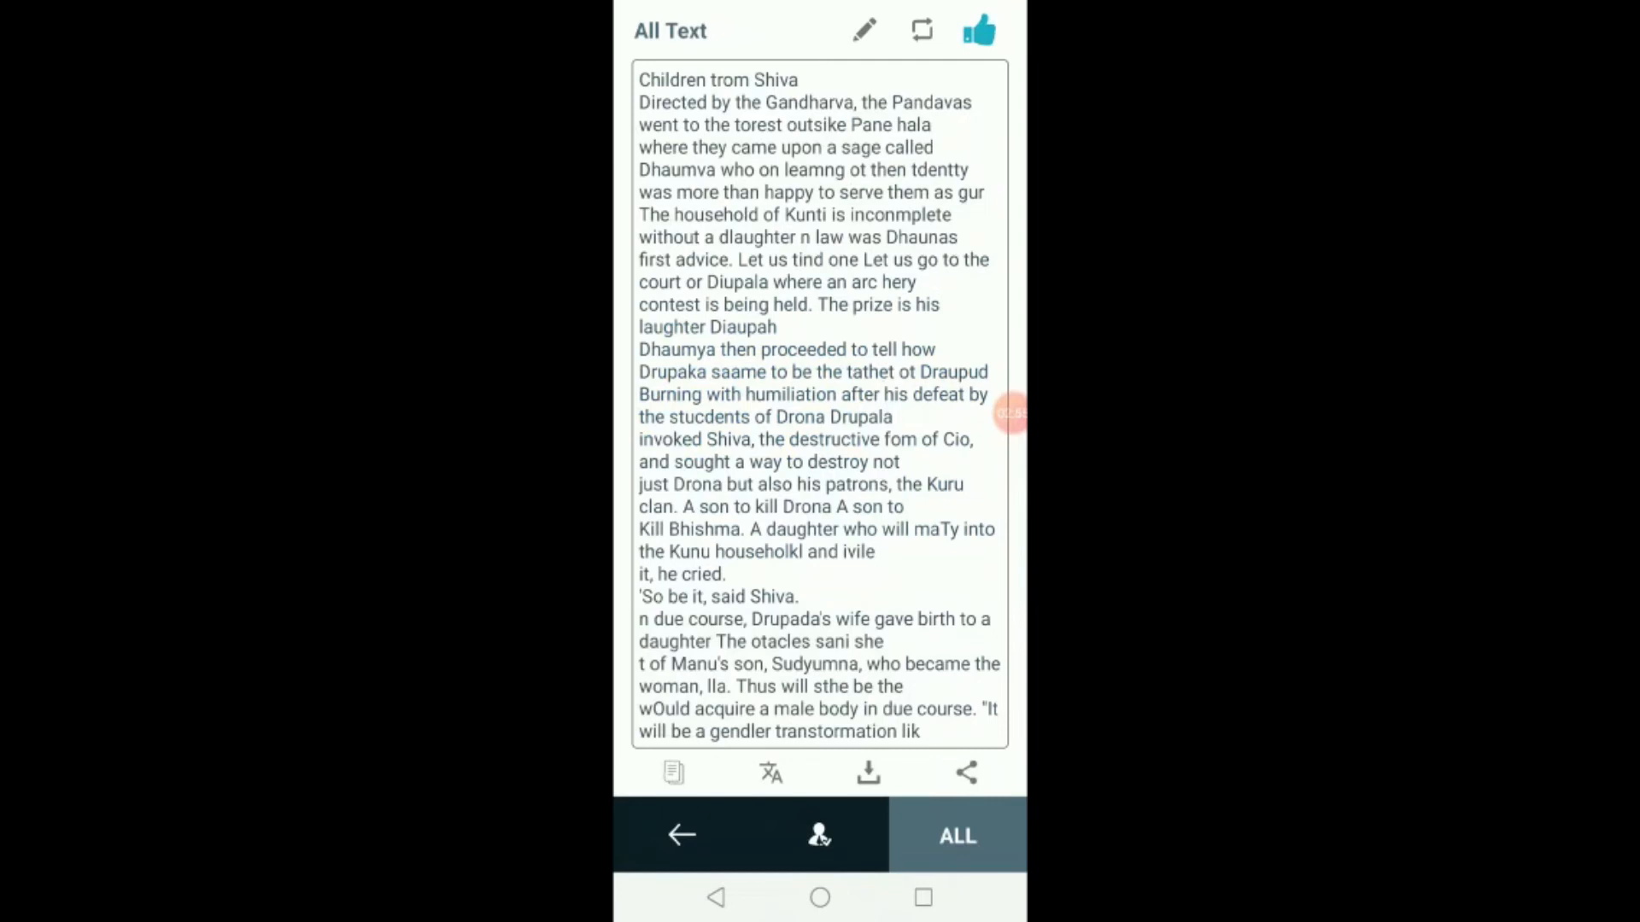
Copy the recognized 'Children from Shiva' page text to the clipboard again.
{"action": "left_click", "coordinate": [964, 772]}
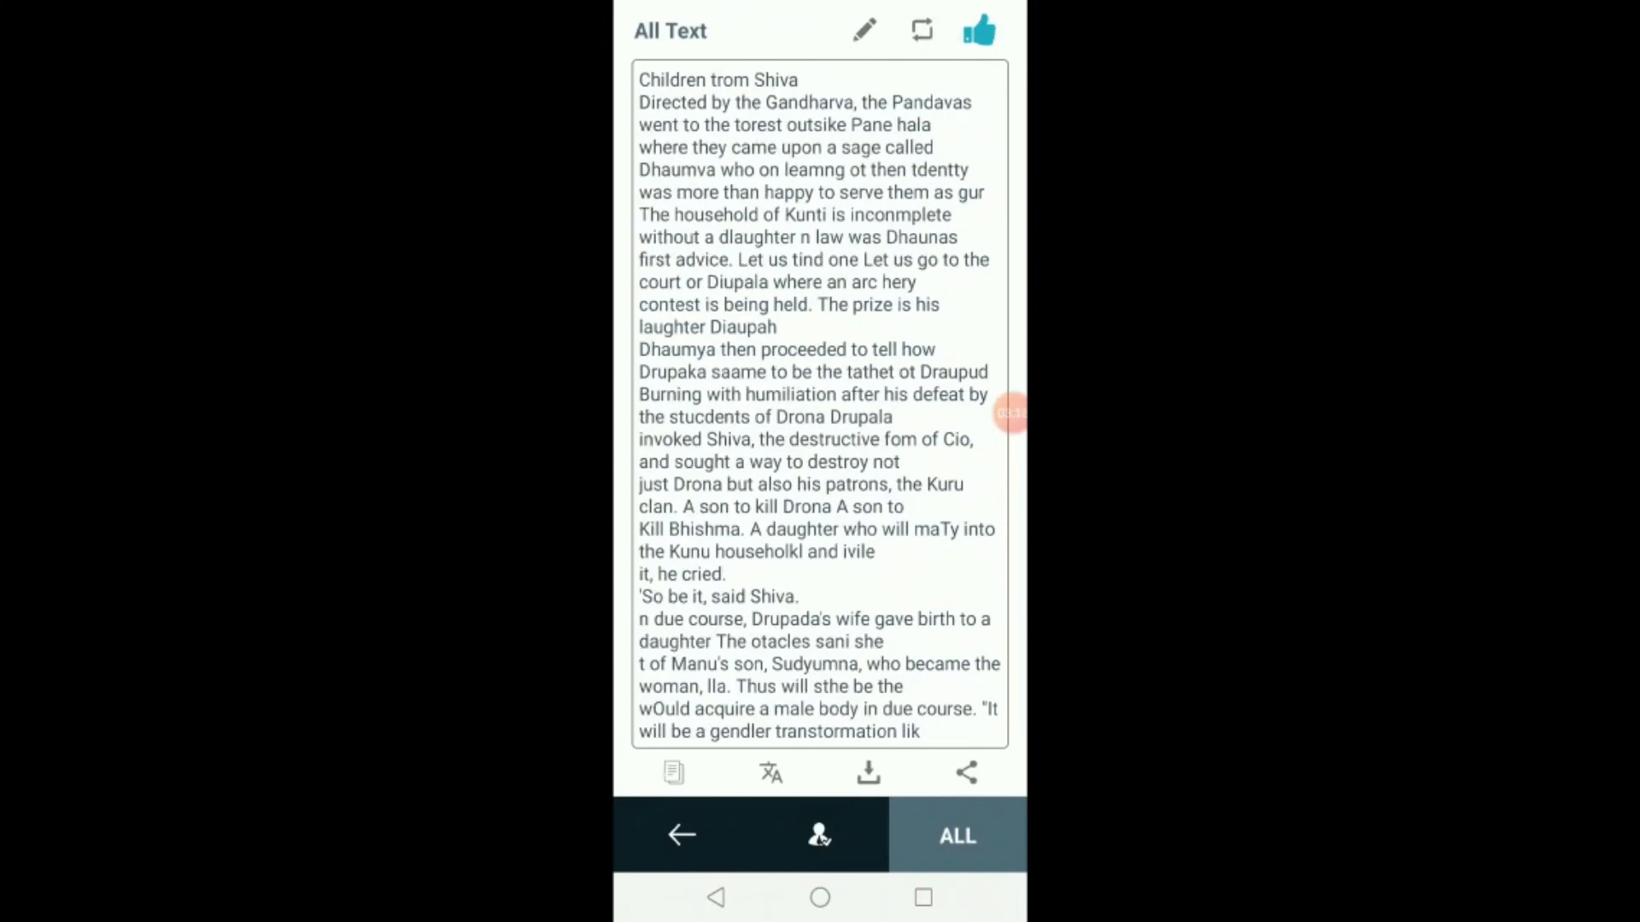
{"action": "left_click", "coordinate": [673, 773]}
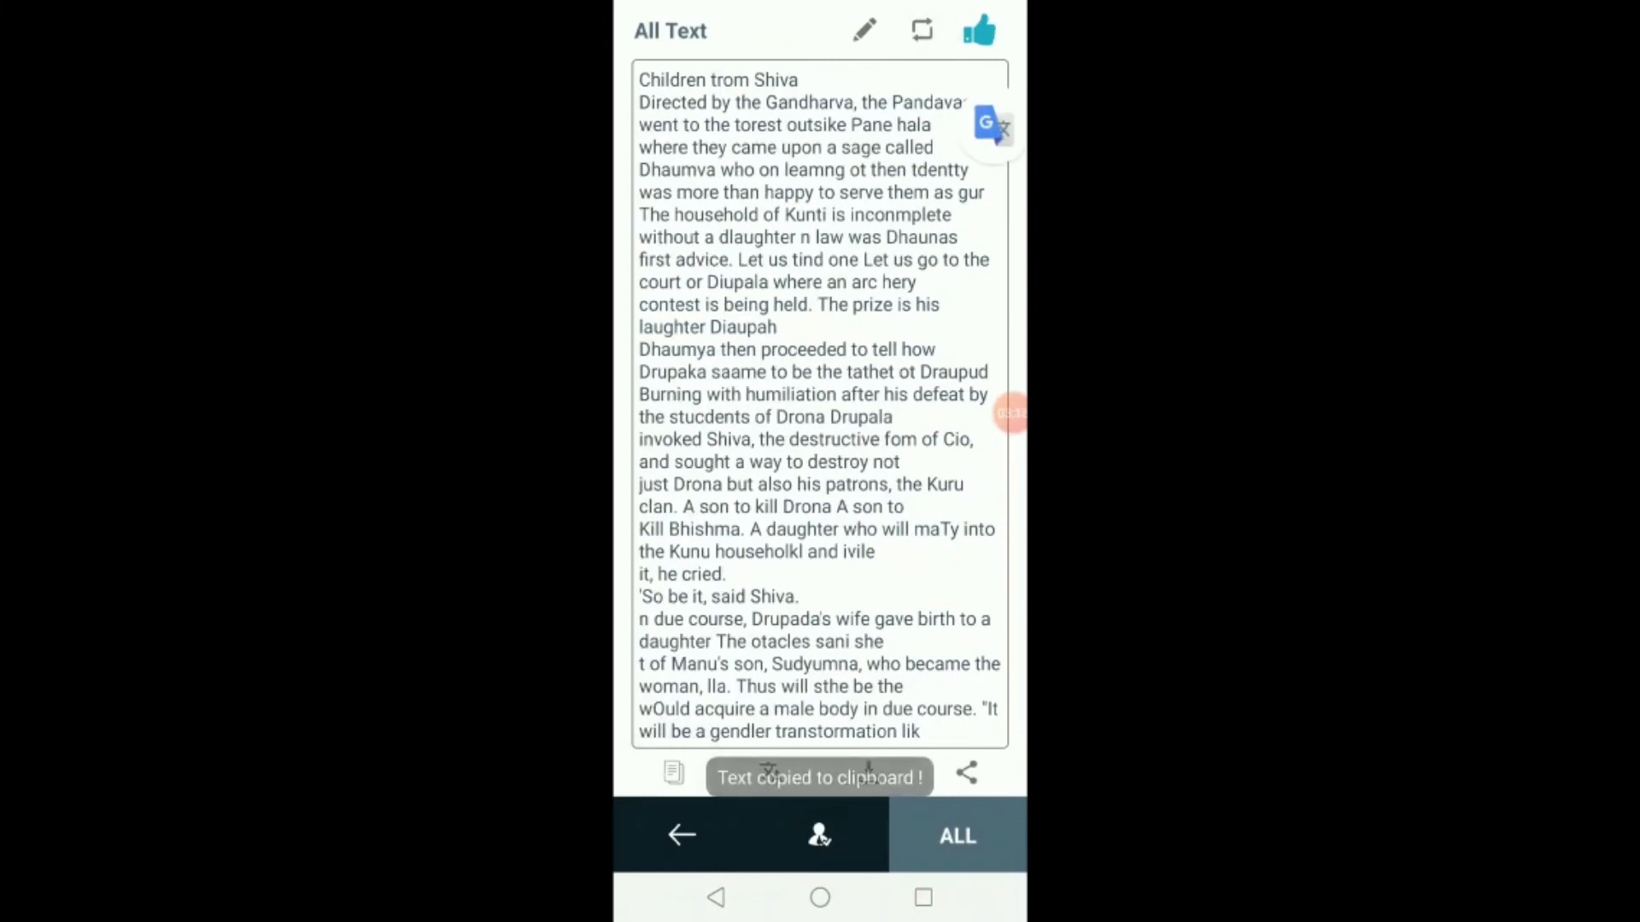